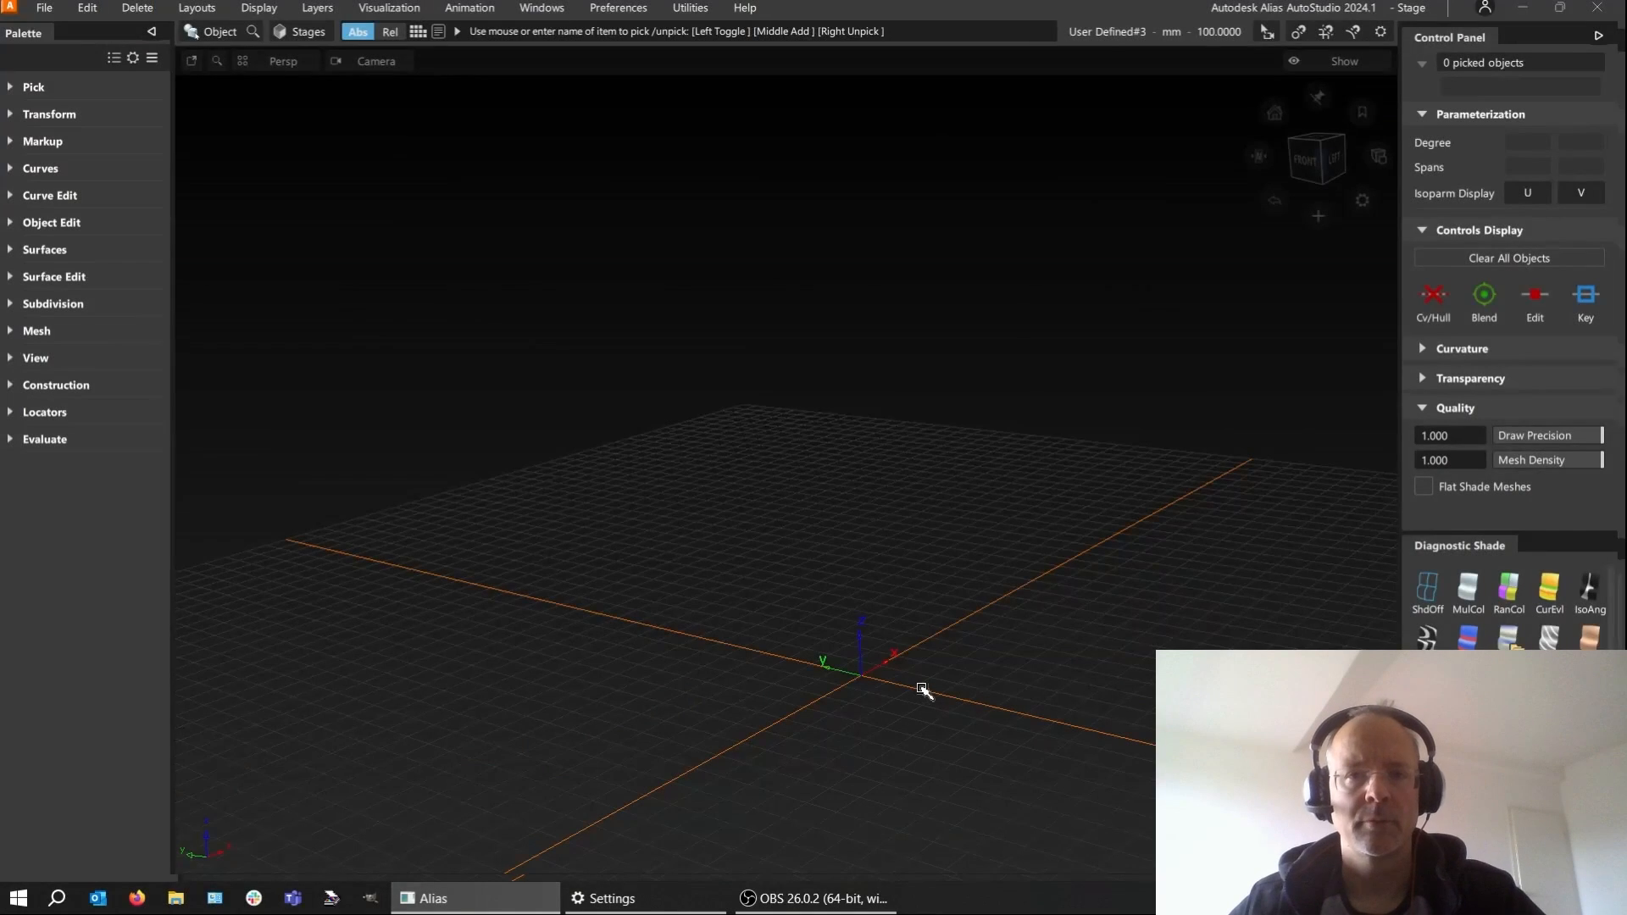
mouse_move(757, 245)
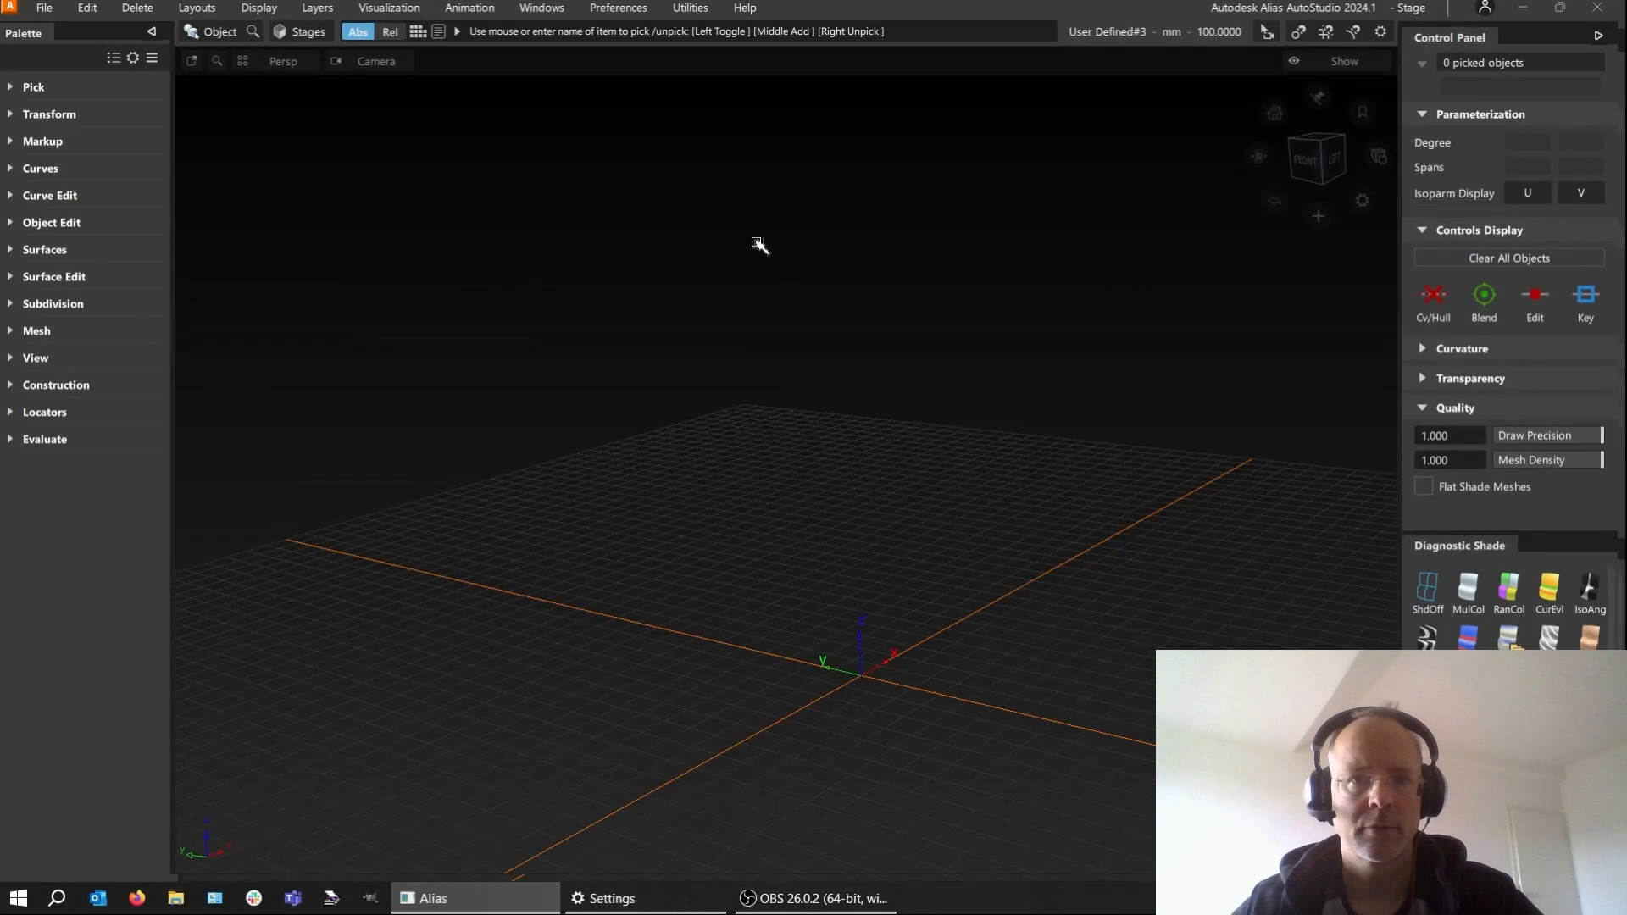
- Open the Dynamo Toolbox shelf from Help > Dynamo Resources
click(745, 8)
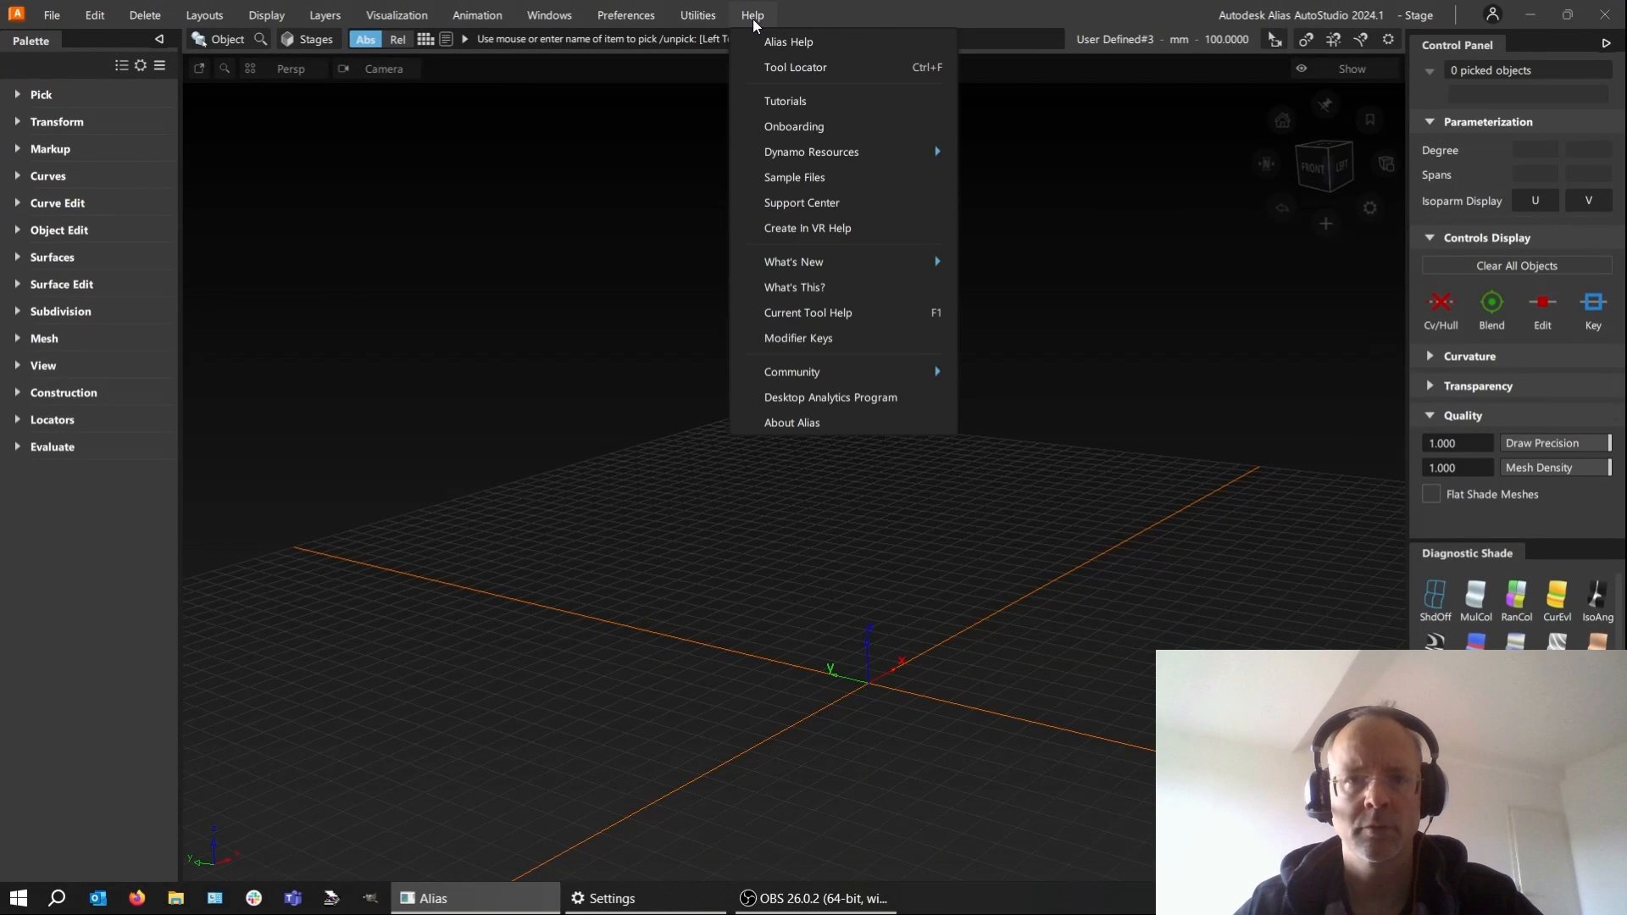
mouse_move(793, 260)
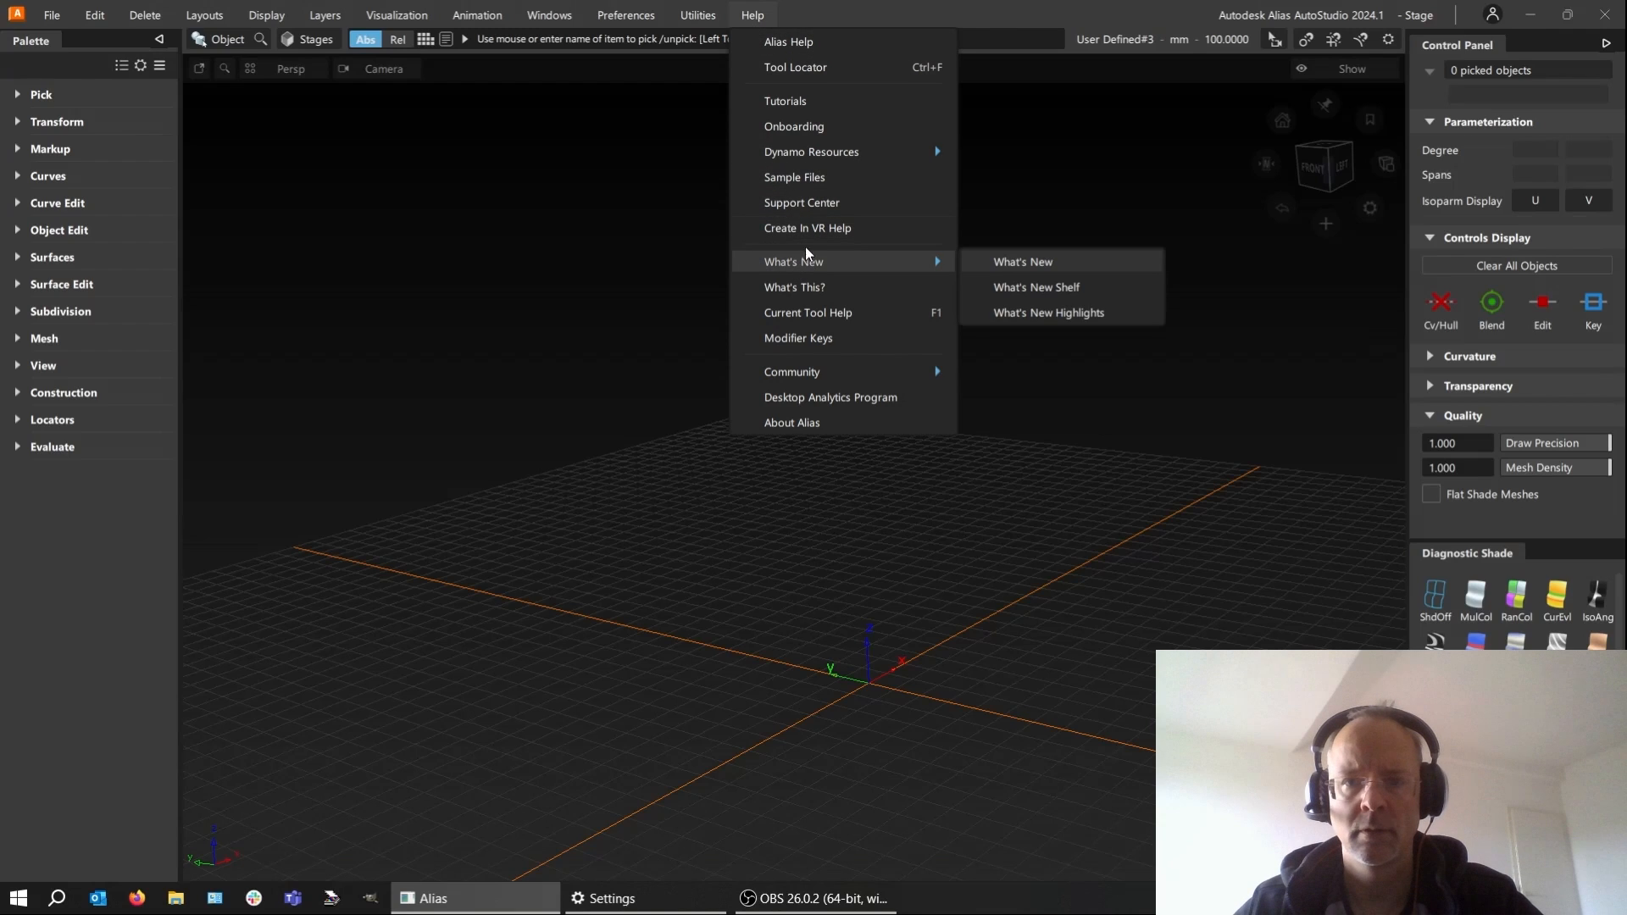
click(812, 151)
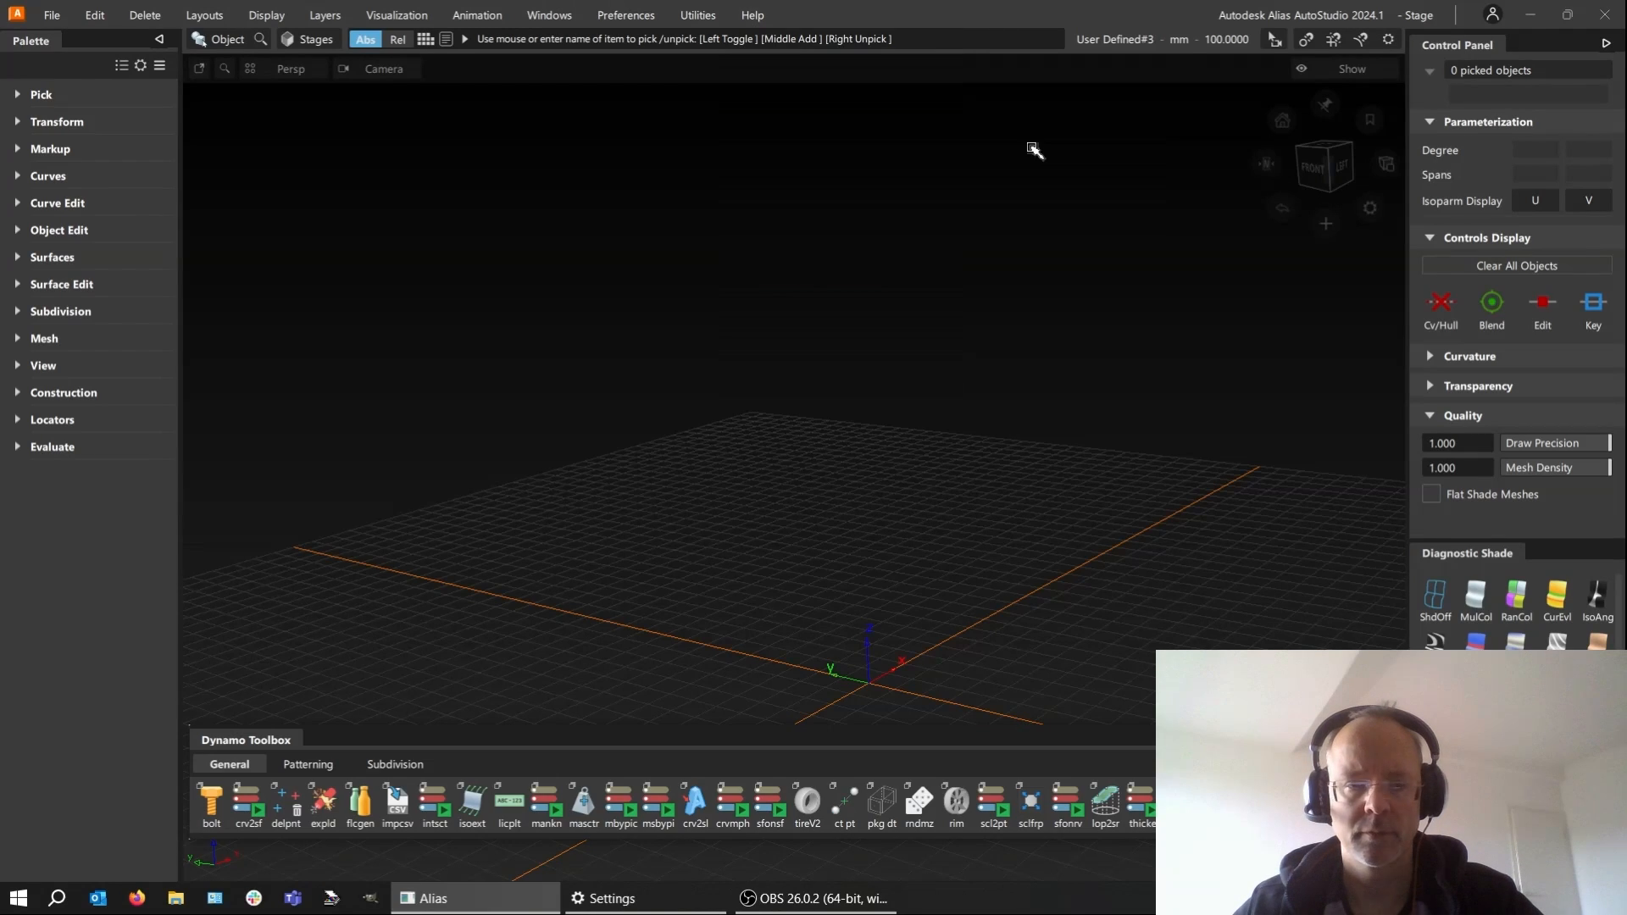
mouse_move(244, 757)
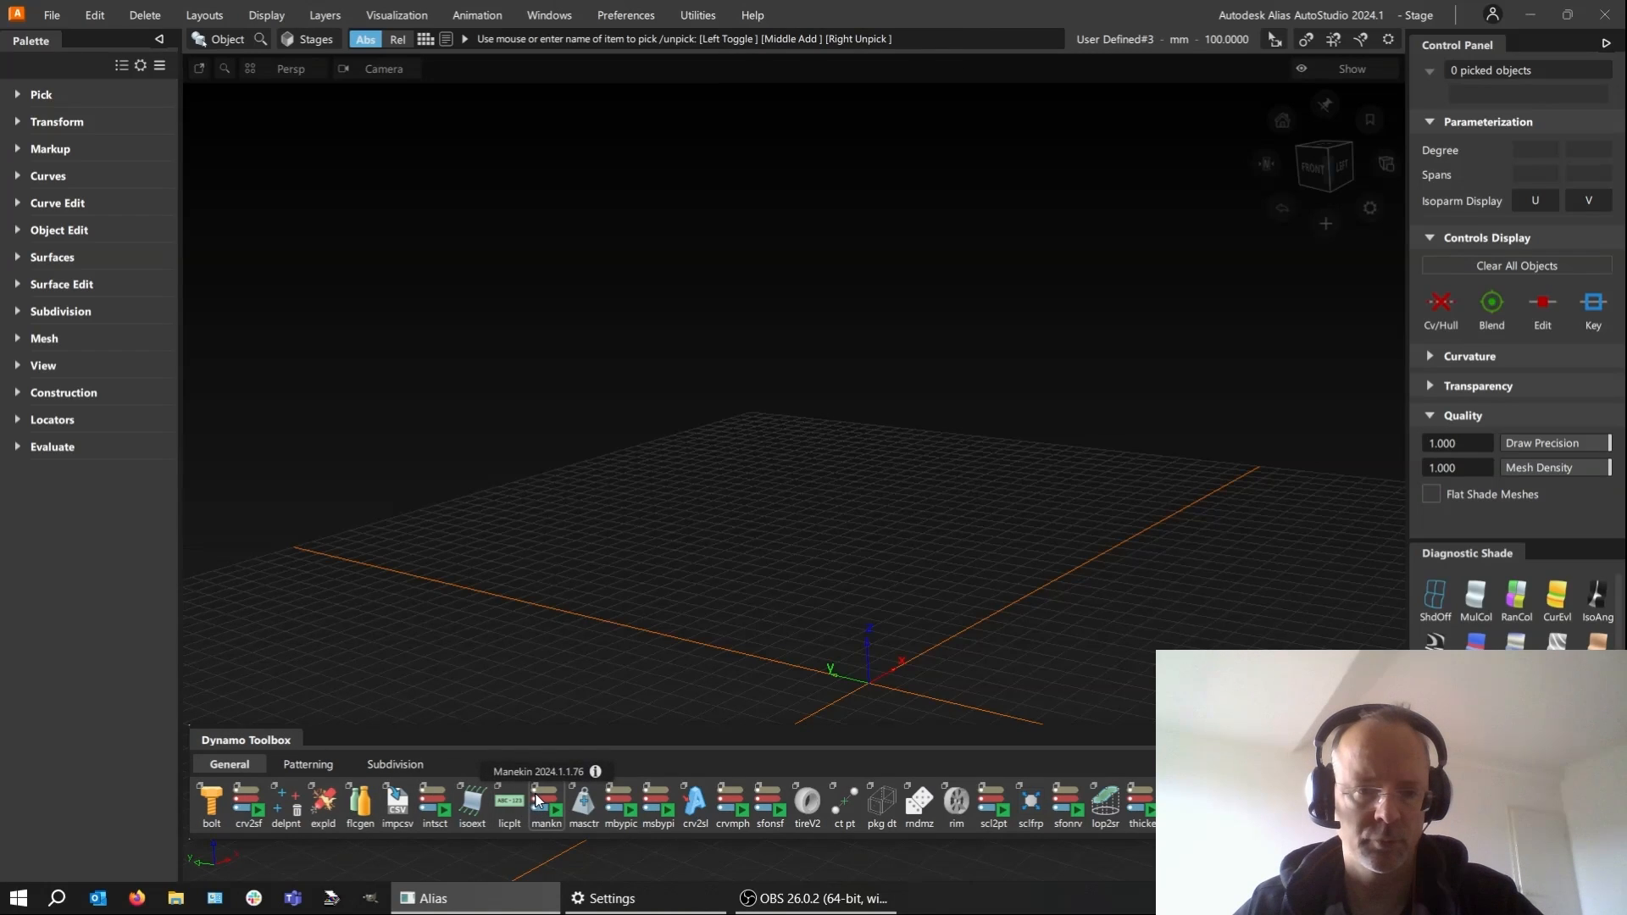
- Launch the Manekin script and pick the hip center point at the grid origin
click(545, 804)
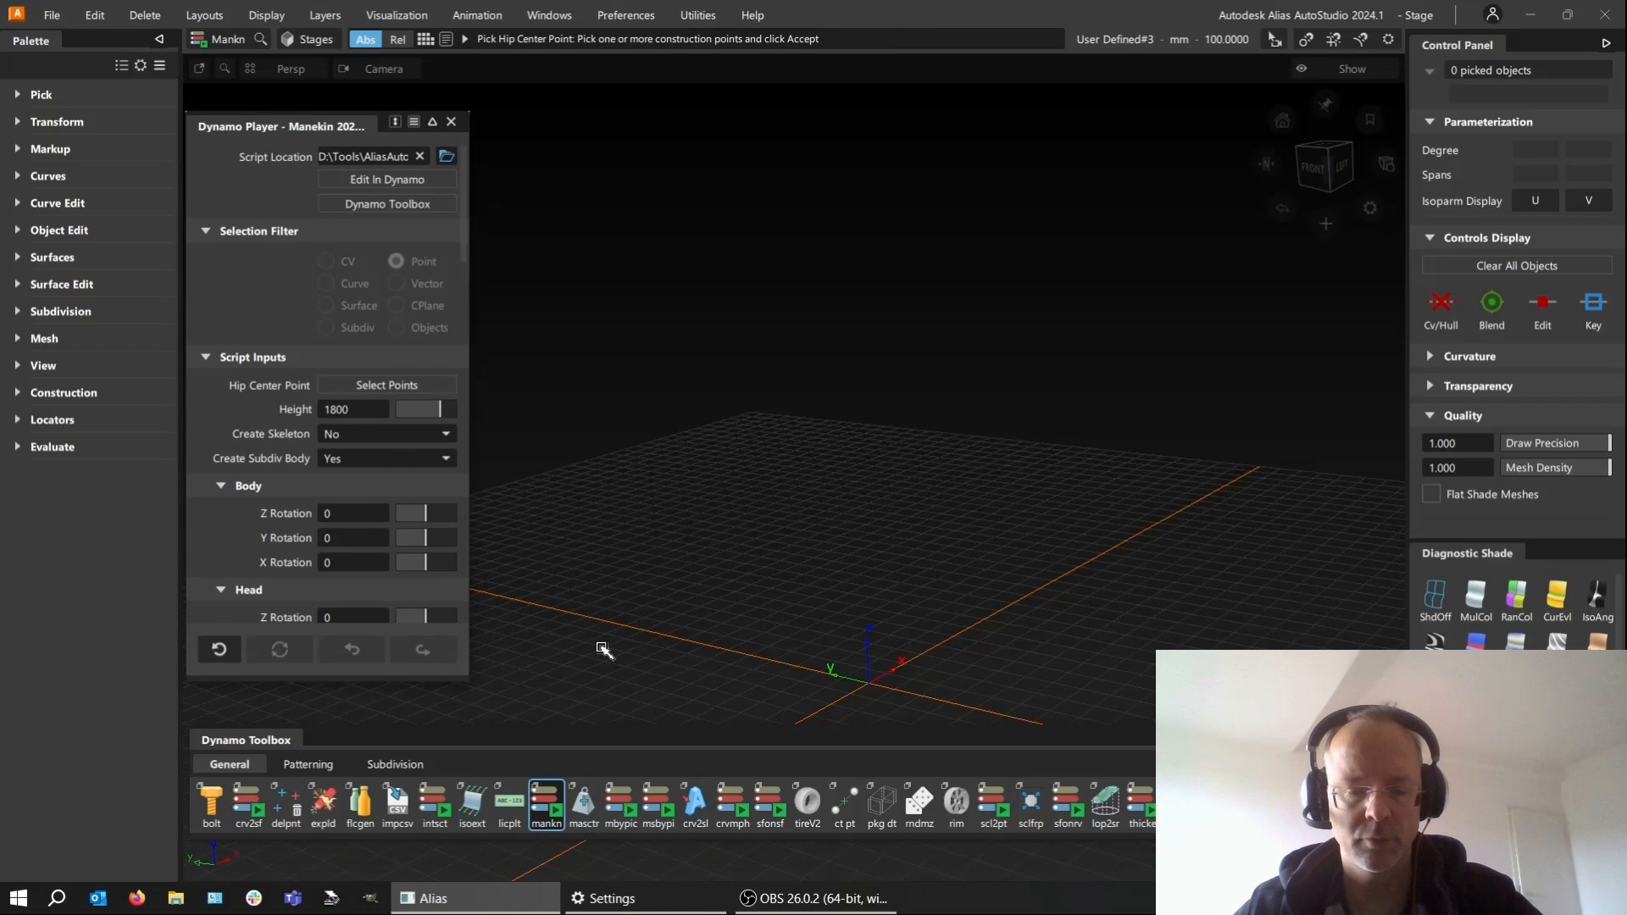
mouse_move(675, 600)
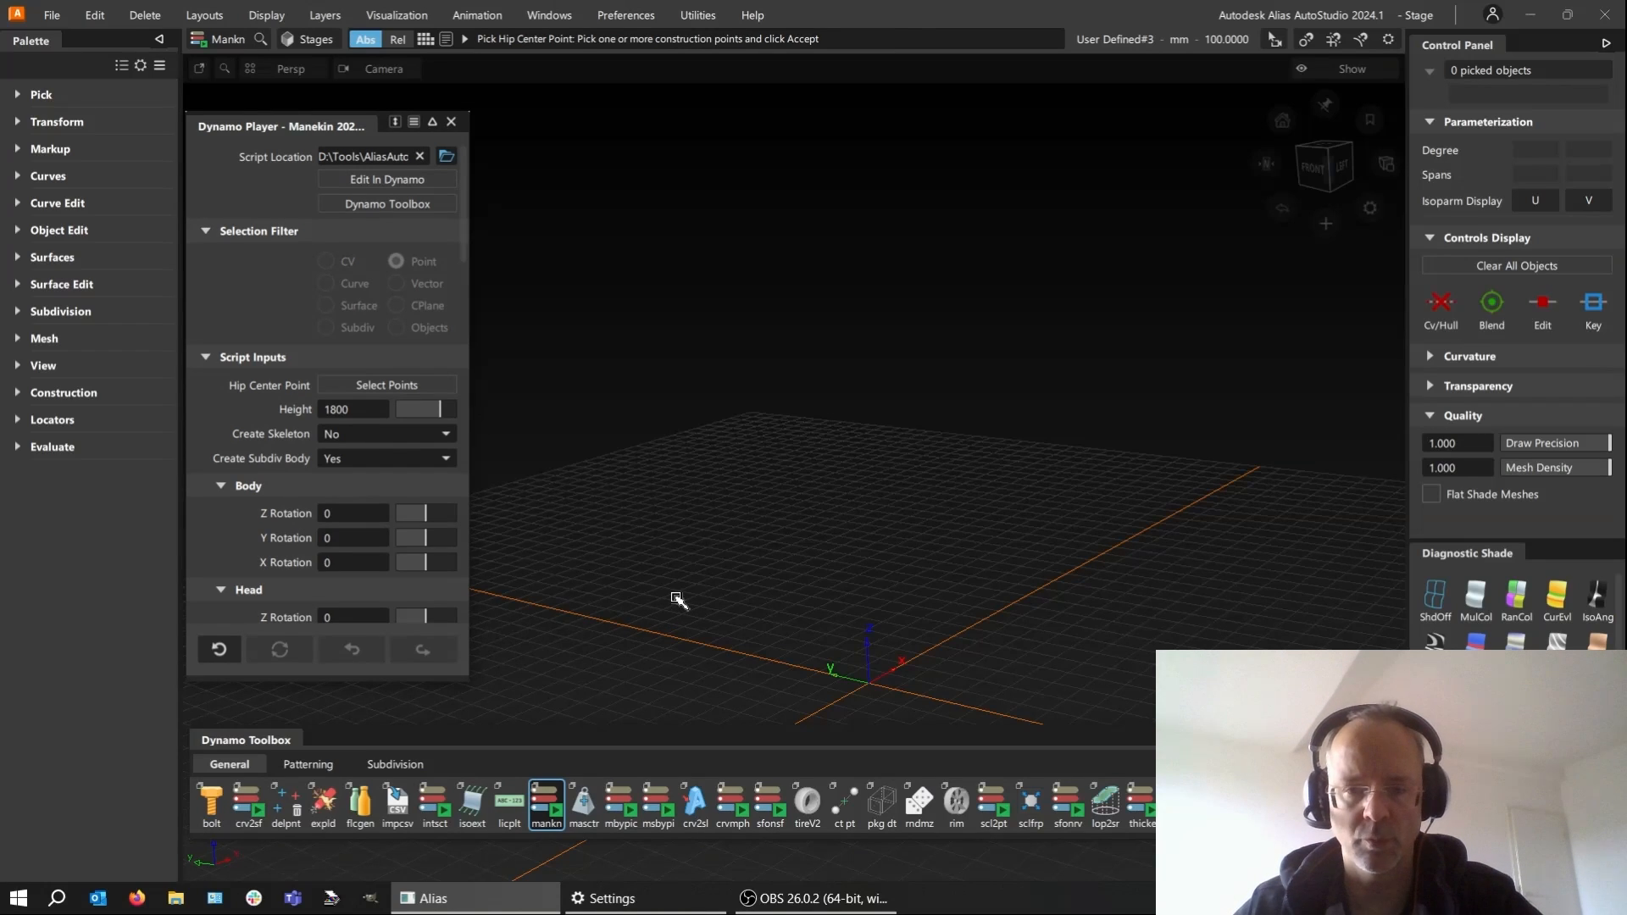
click(674, 597)
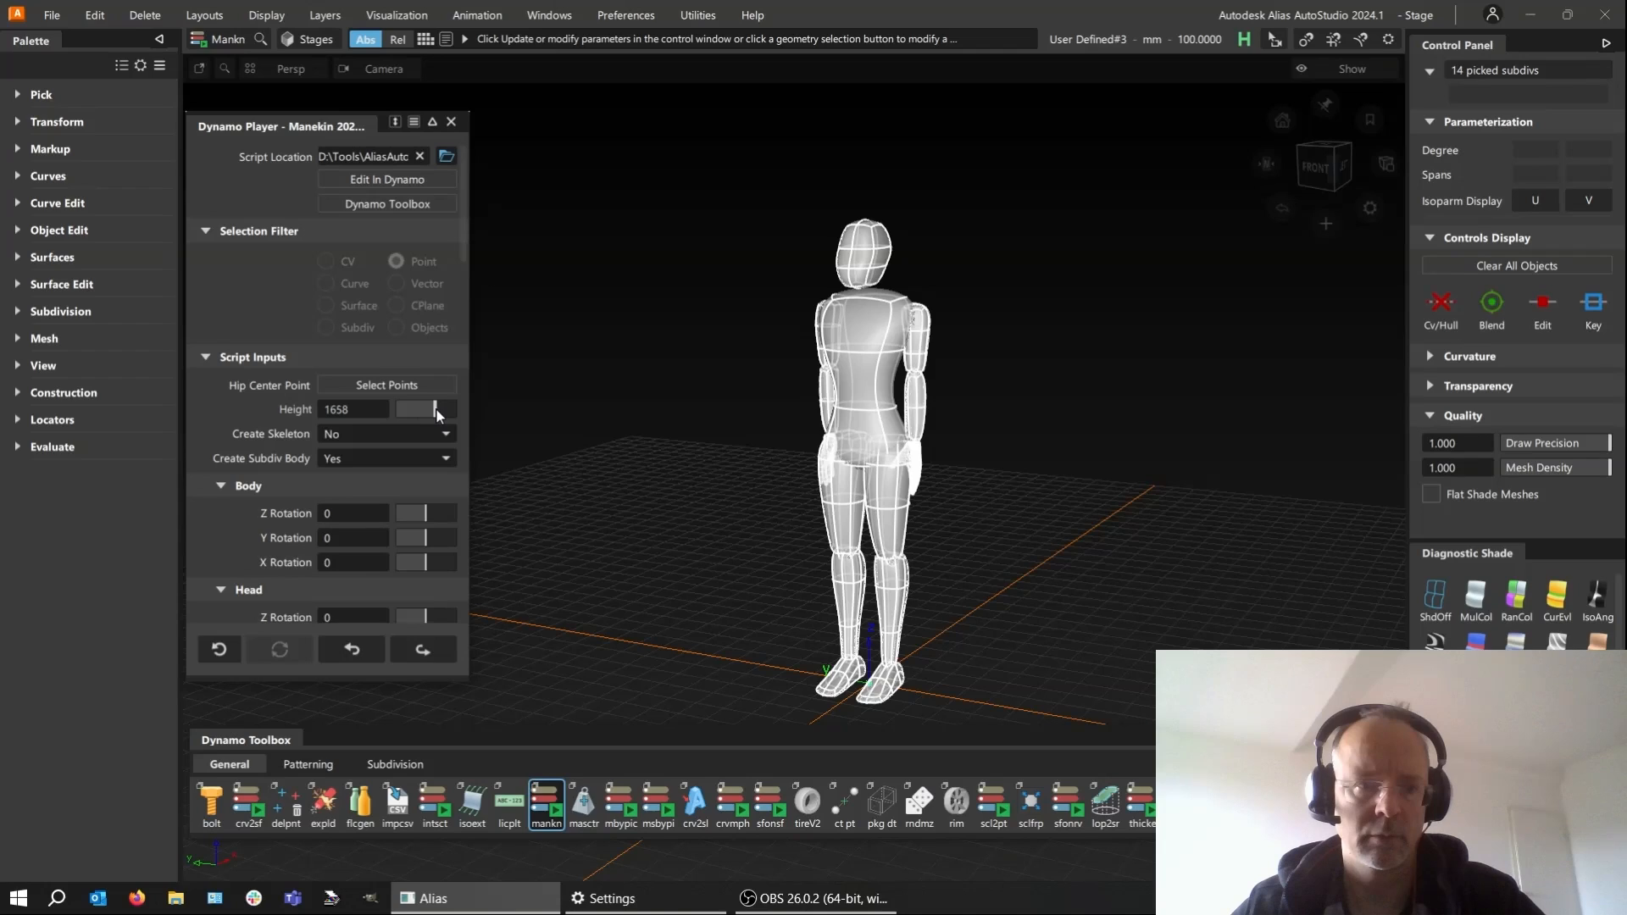
- Set mannequin height 1845, Body Z Rotation 58 and Head Z Rotation -52
click(443, 405)
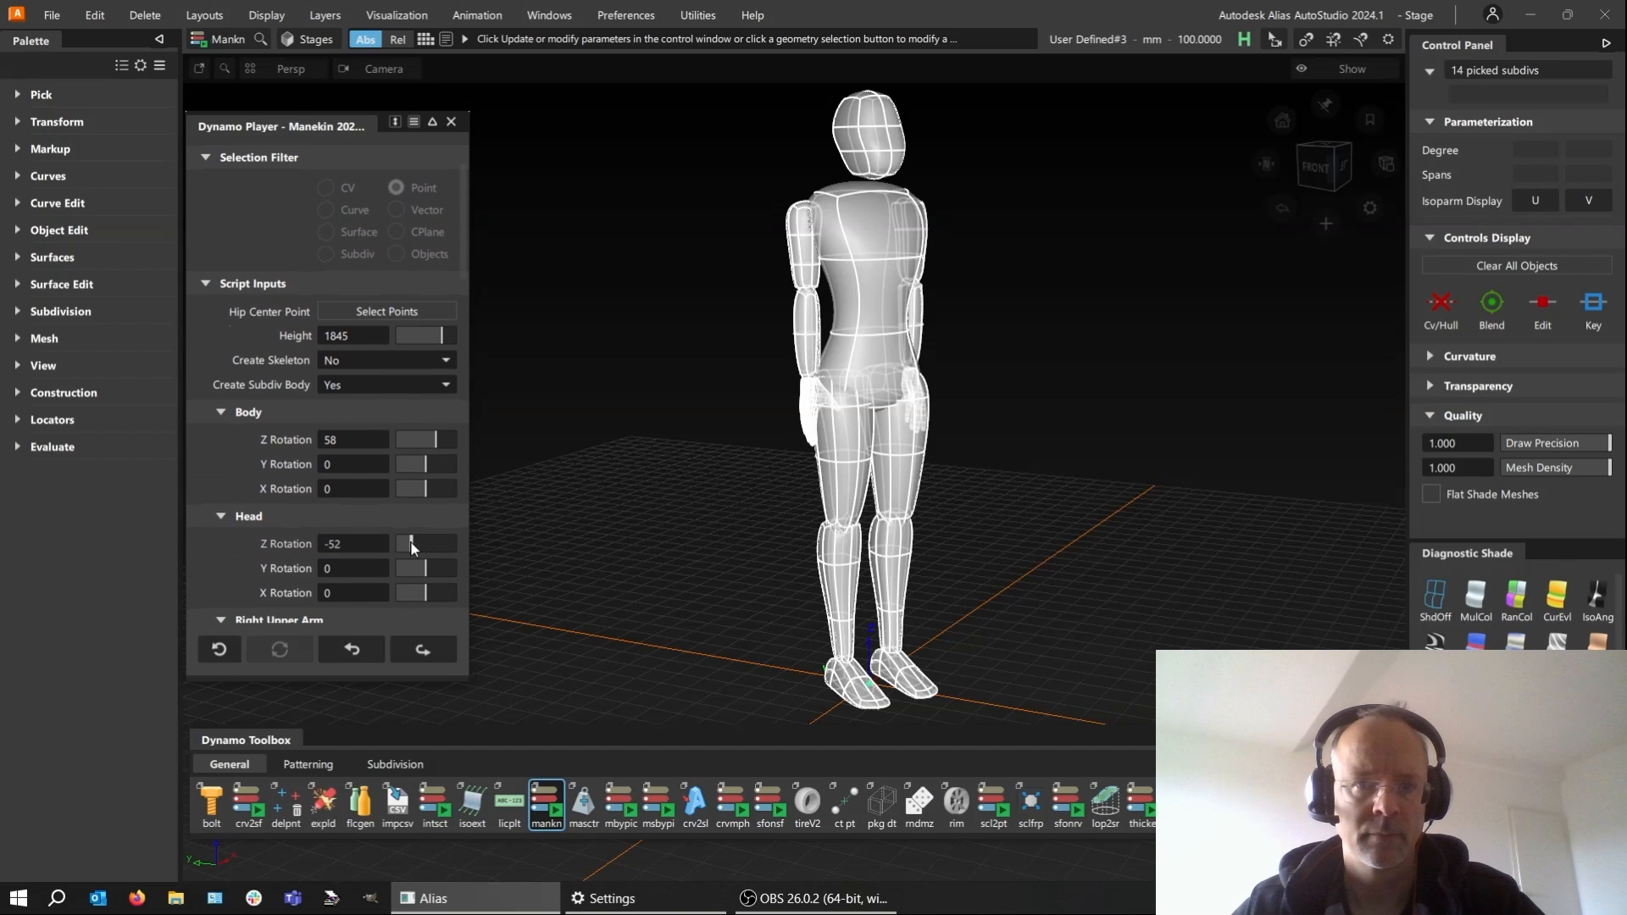
- Set Right Upper Arm Y to 66 and Right Forearm Y 69, Z 34
scroll(down, 3)
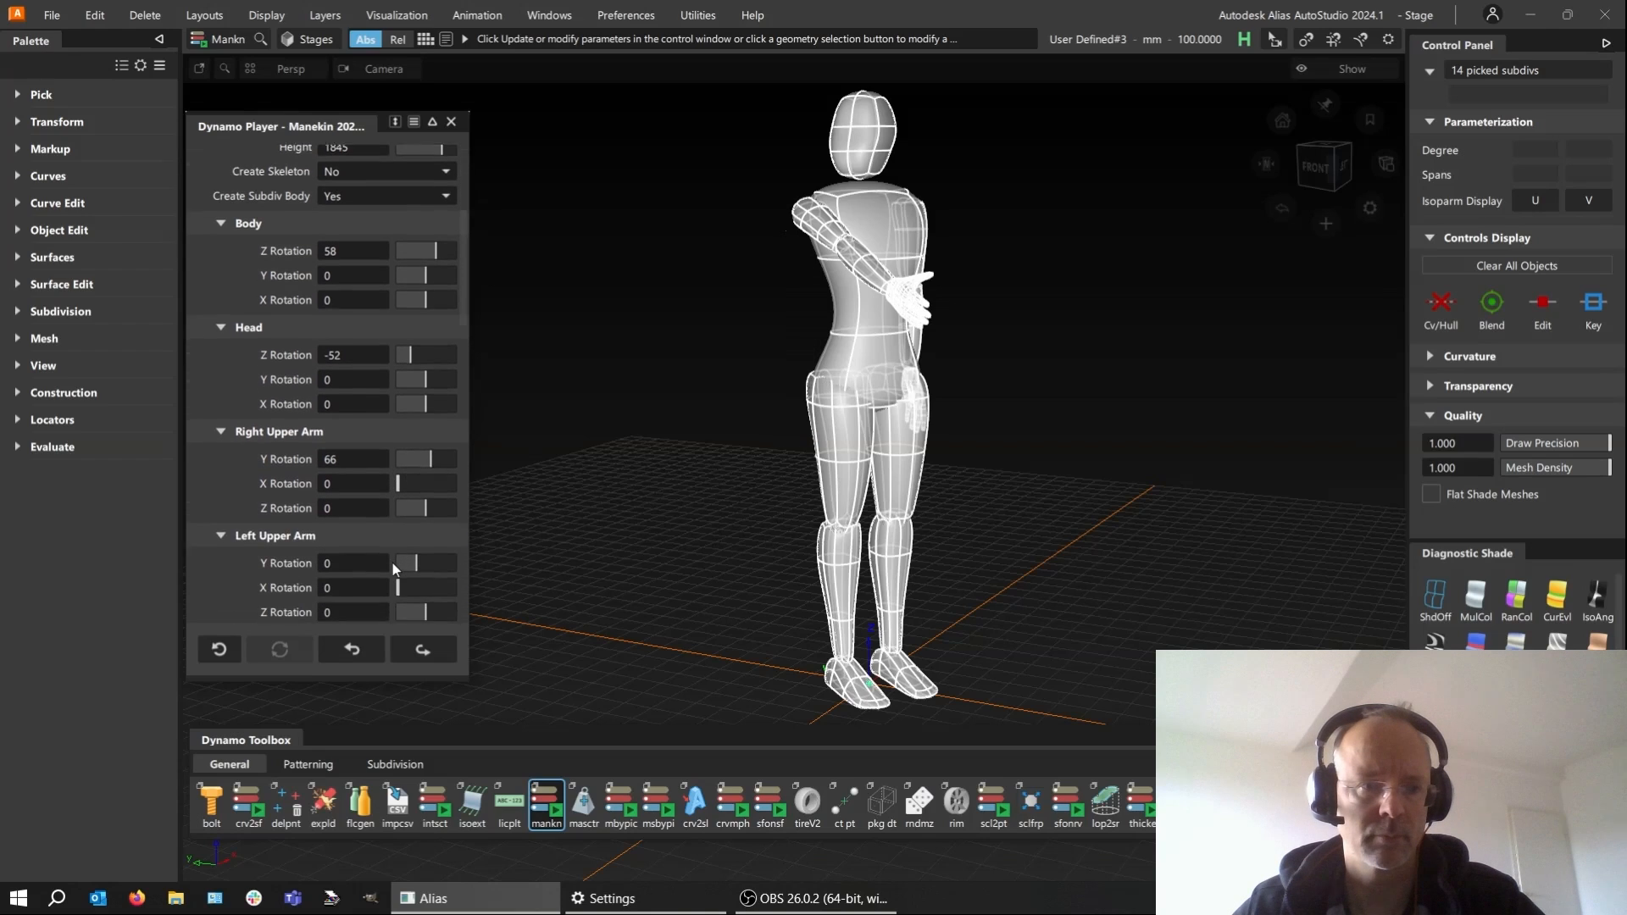
scroll(down, 3)
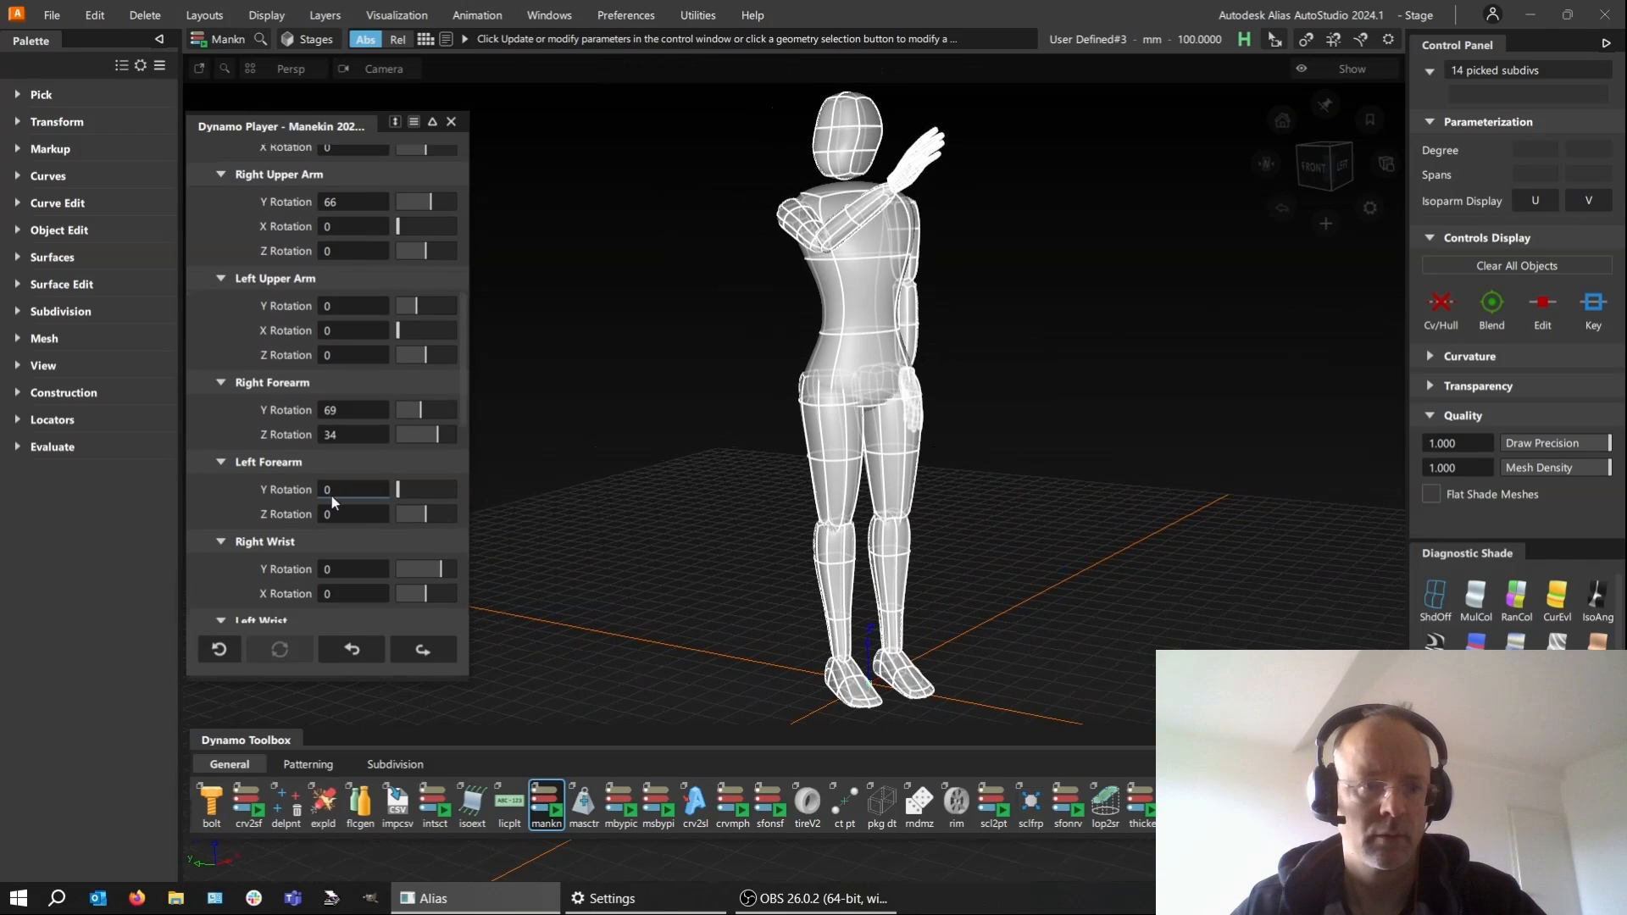
- Set Right Thigh Y Rotation to 89 and mirror it to the other side
scroll(down, 3)
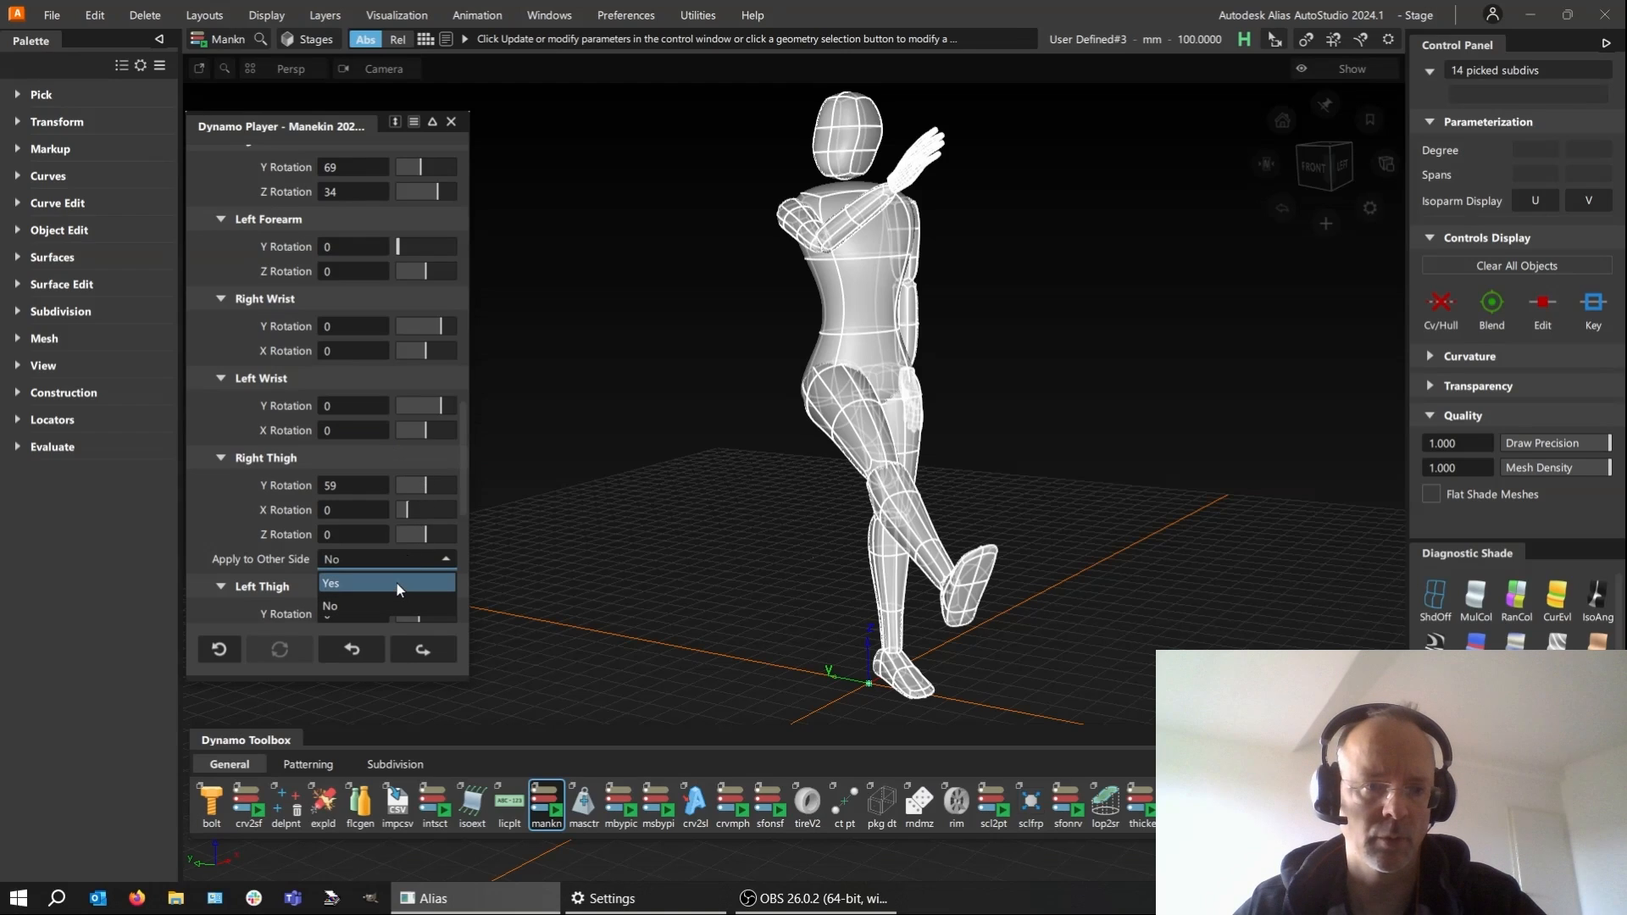
click(385, 582)
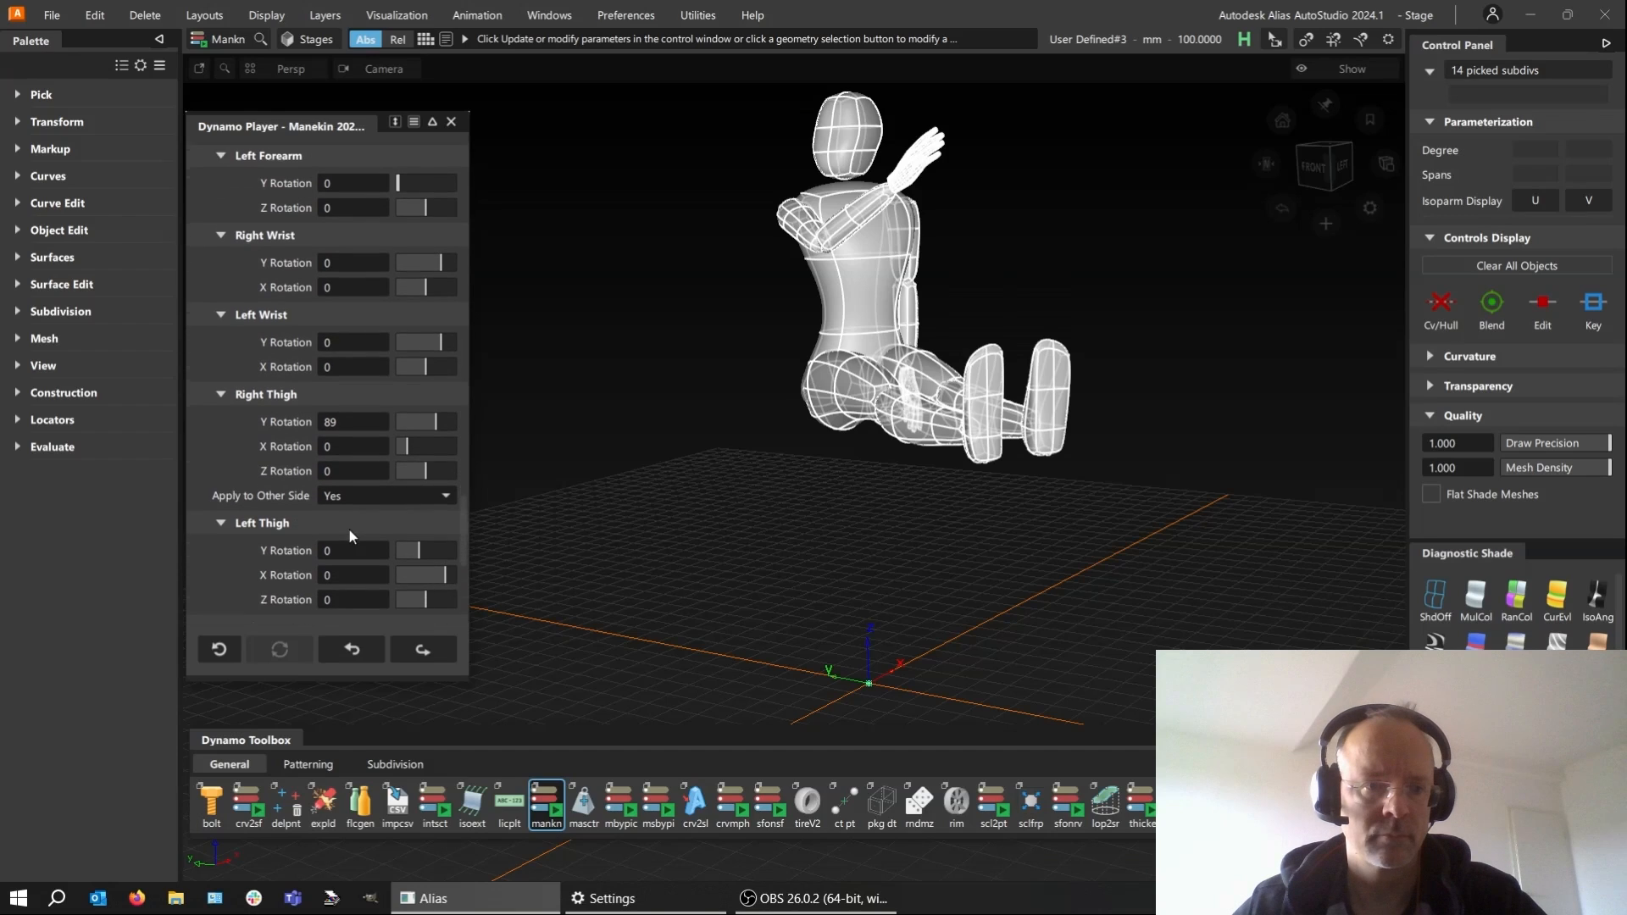
- Drag the Right Shank Y Rotation slider to -106 degrees
scroll(down, 3)
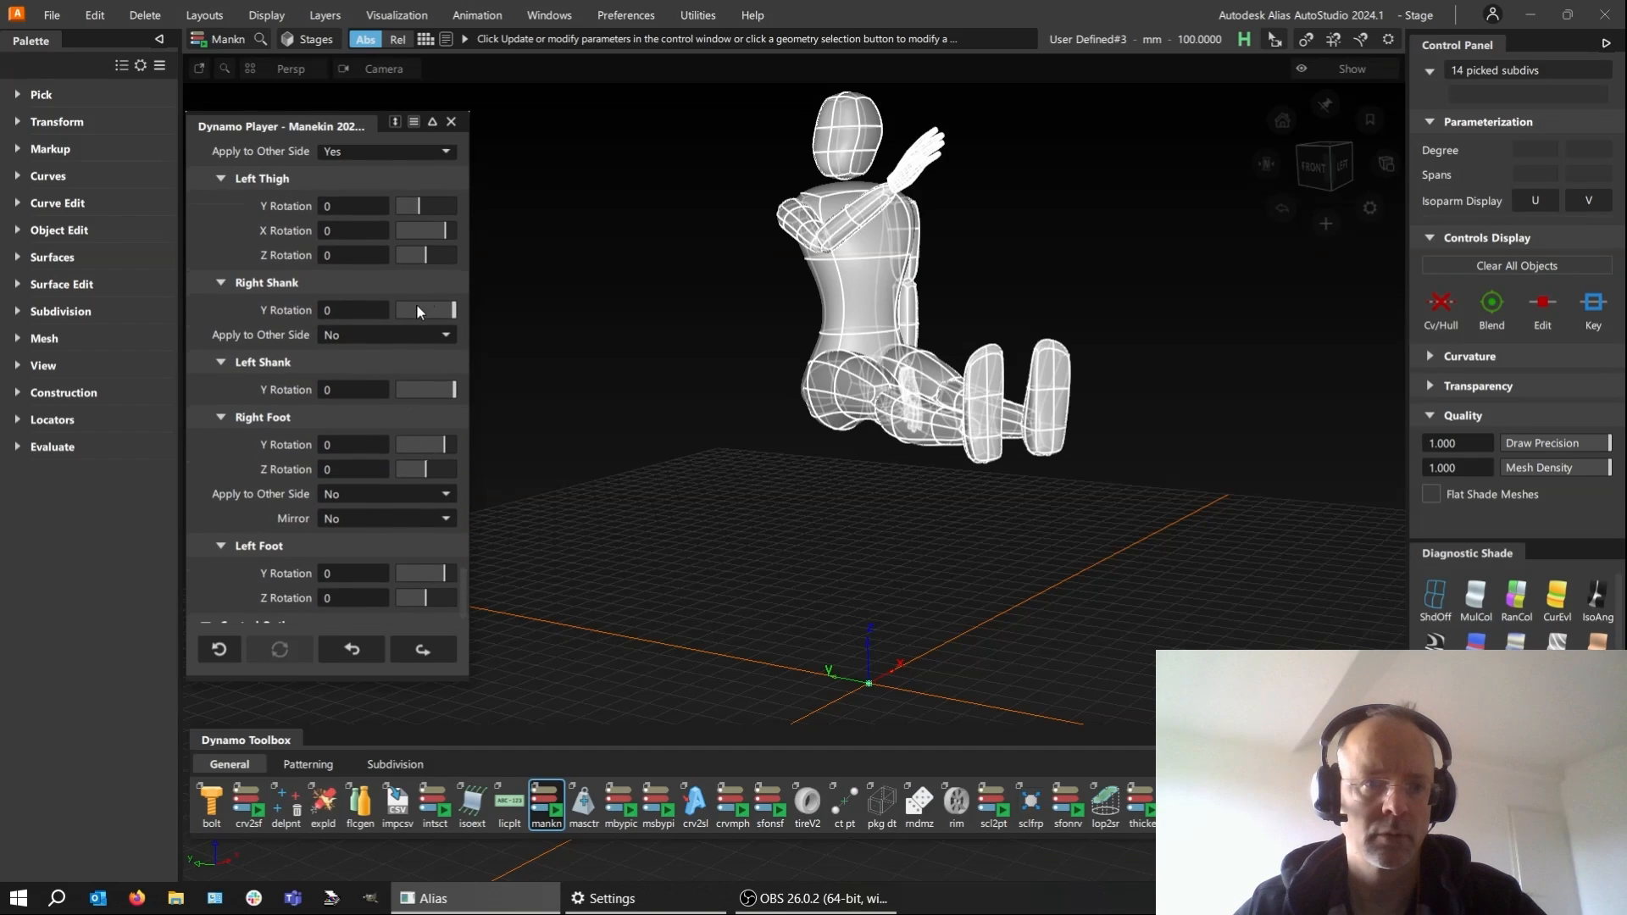
drag(452, 309, 406, 310)
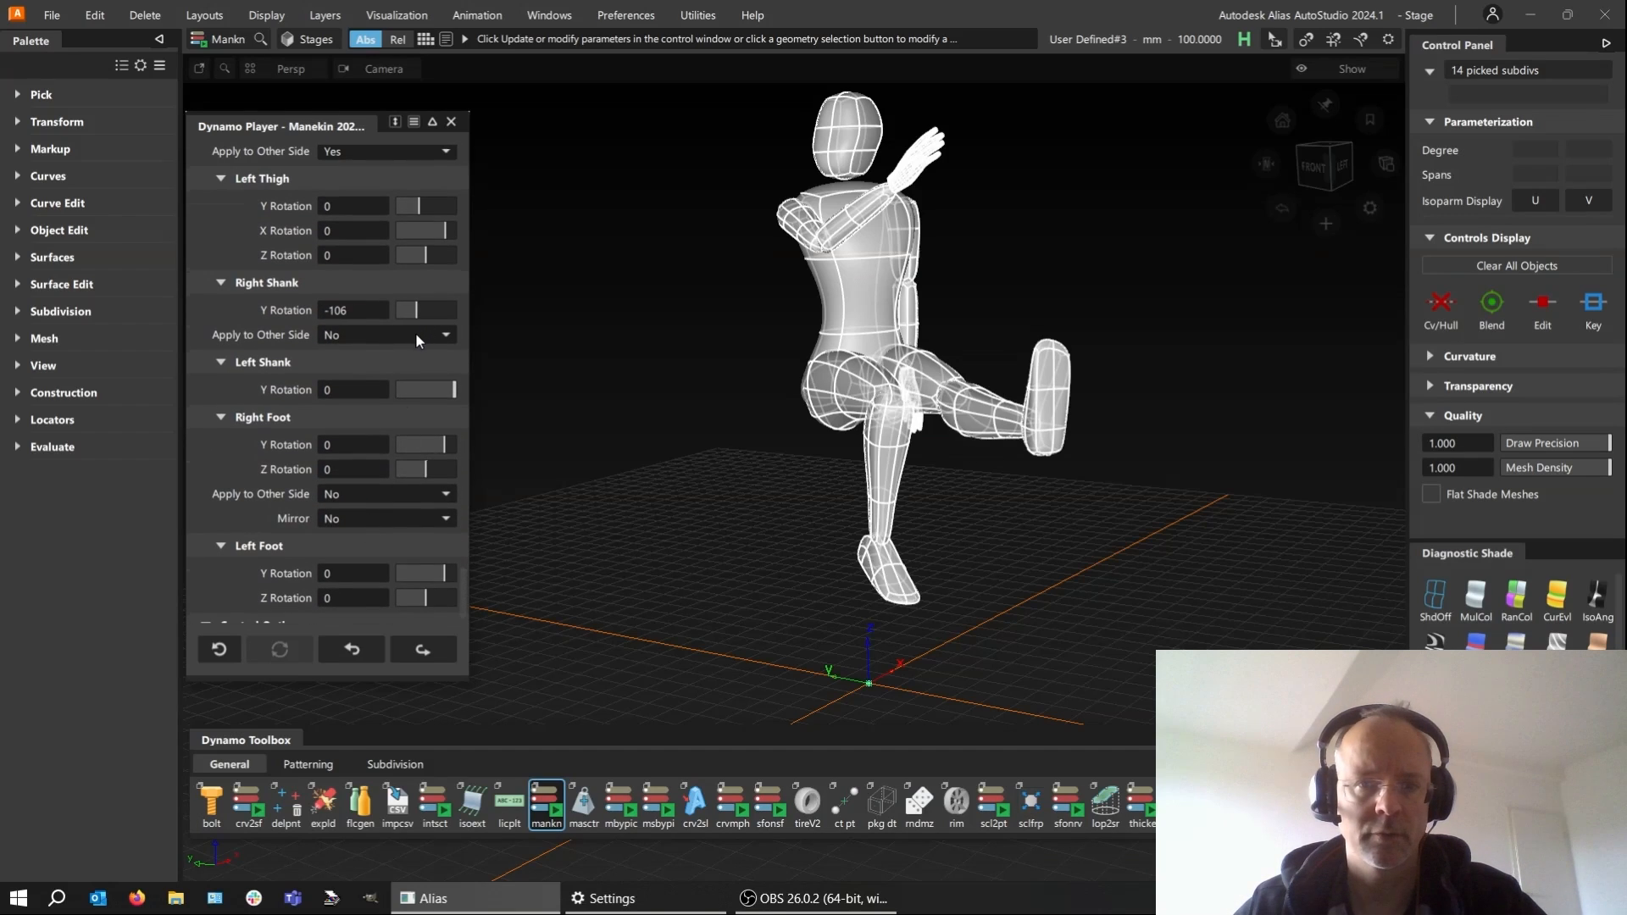